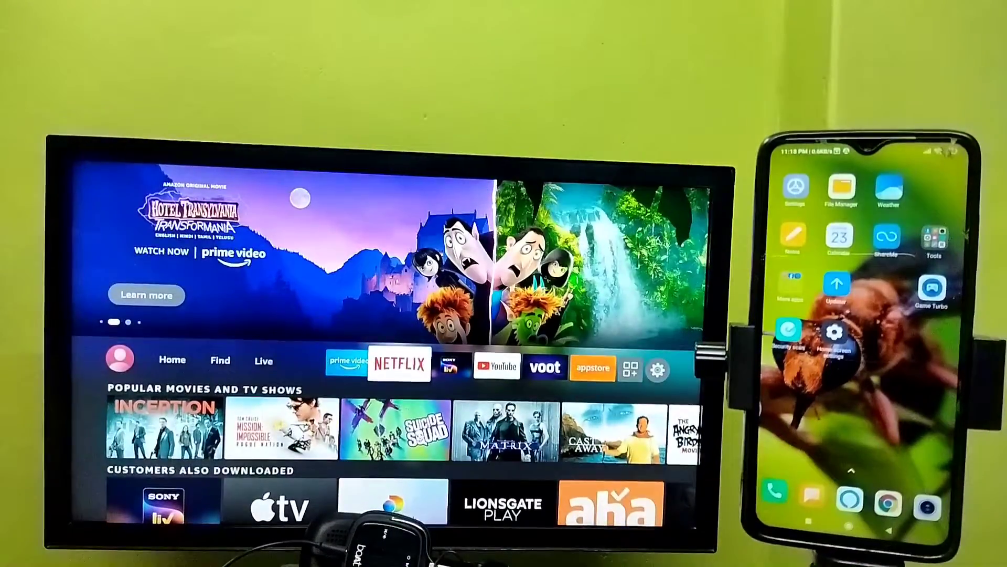
Step: Go from the Fire TV home screen into the Settings menu
{"action": "left_click", "coordinate": [657, 368]}
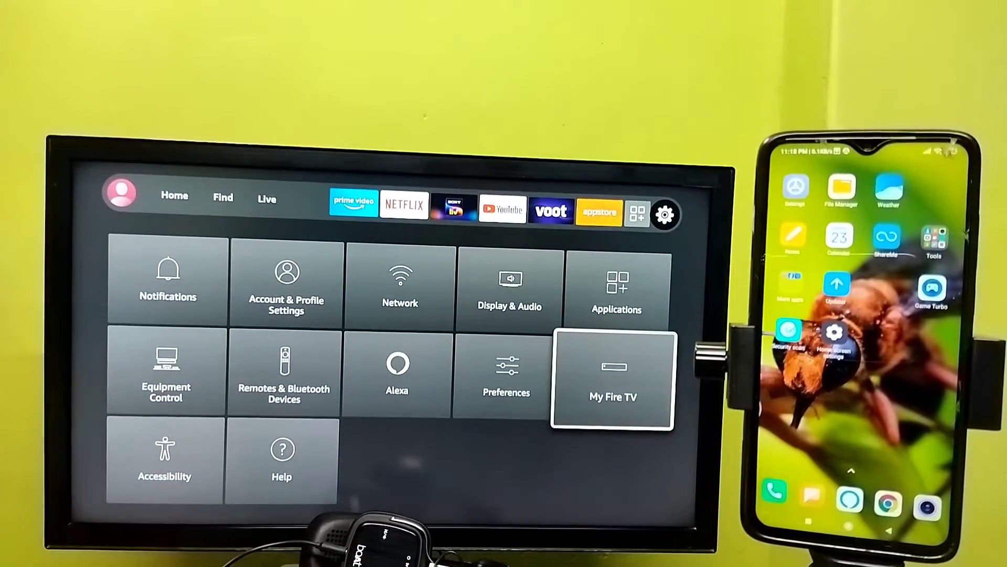
Step: Show My Fire TV's Developer Options with ADB Debugging currently off
{"action": "left_click", "coordinate": [612, 381]}
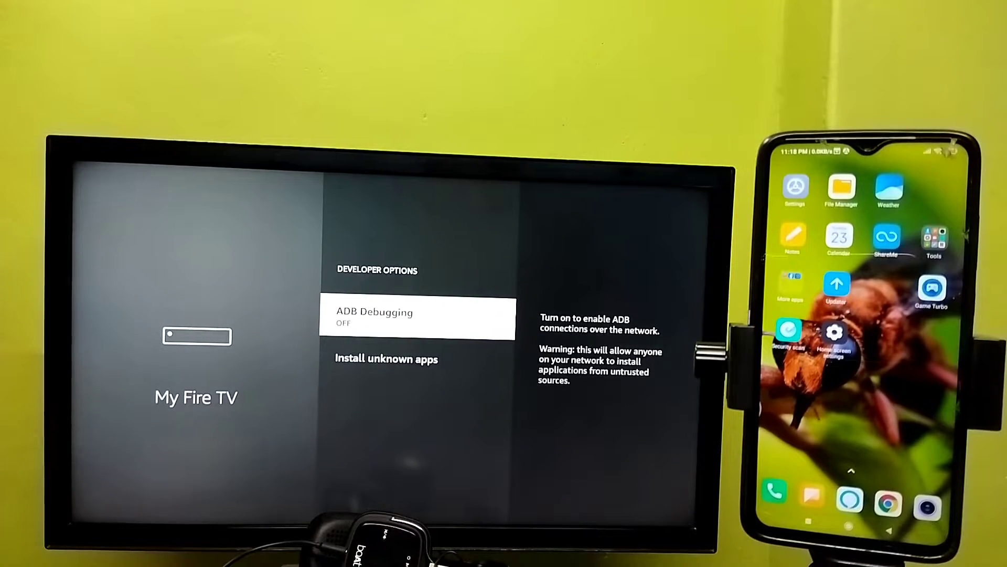
Step: Show the About page for the Fire TV Stick with its Fire OS version and storage
{"action": "left_click", "coordinate": [417, 316]}
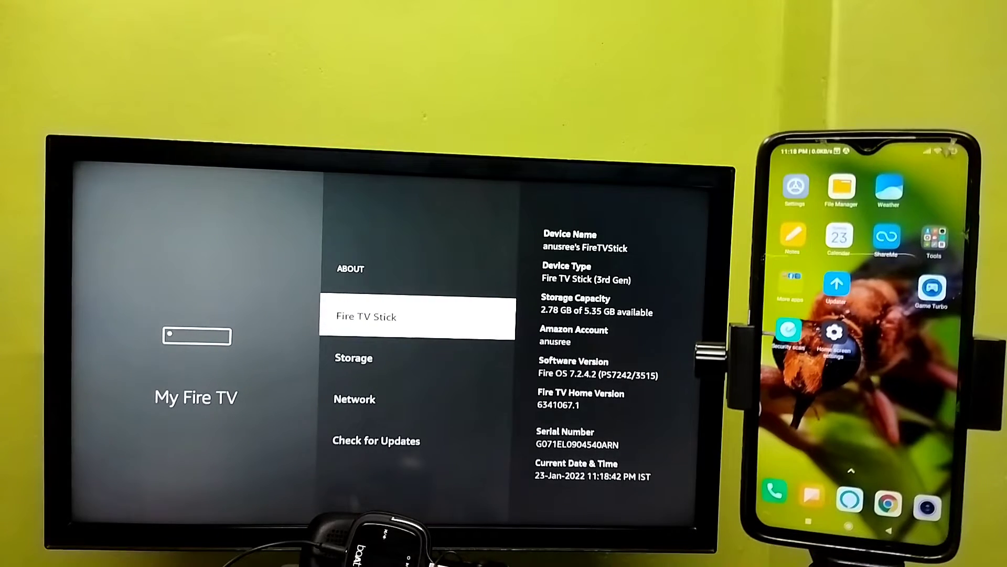
Step: Move to the Network entry revealing the SSID and IP address 192.168.1.3
{"action": "key", "text": "Down"}
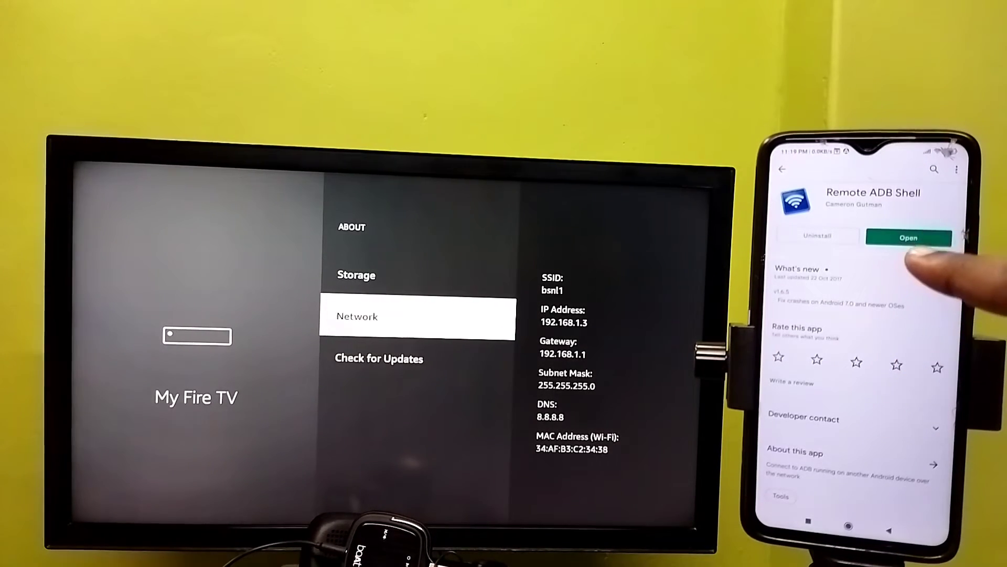
Step: Launch Remote ADB Shell from its Play Store page
{"action": "left_click", "coordinate": [909, 239]}
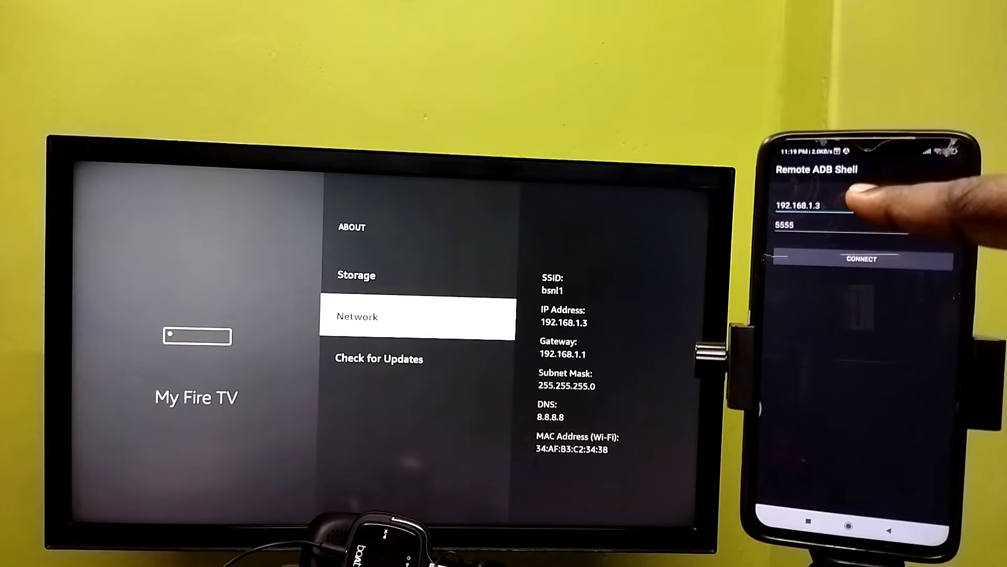
Step: Connect Remote ADB Shell to 192.168.1.3 on port 5555
{"action": "left_click", "coordinate": [860, 259]}
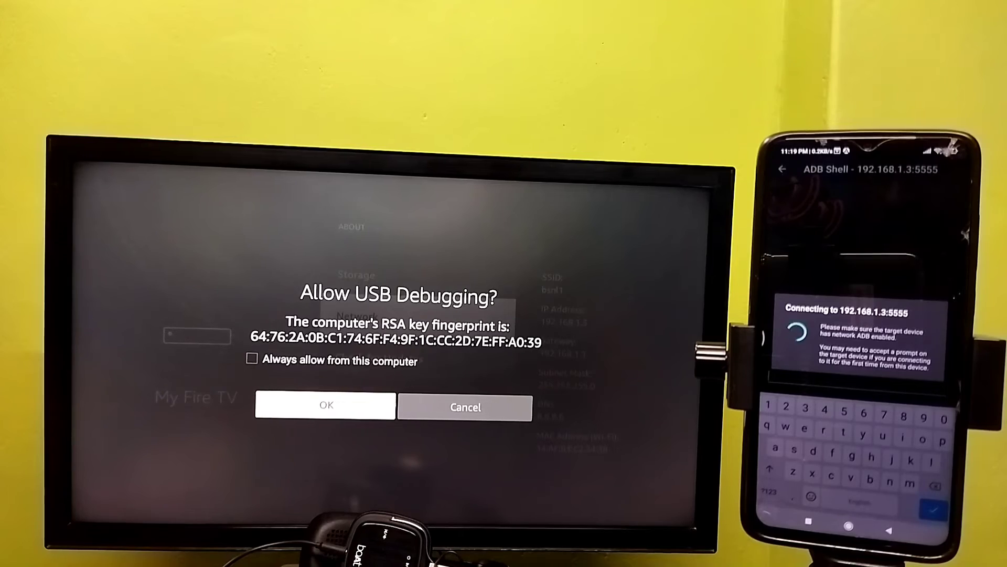
Step: Accept the Allow USB Debugging prompt so the shell session opens
{"action": "left_click", "coordinate": [325, 405]}
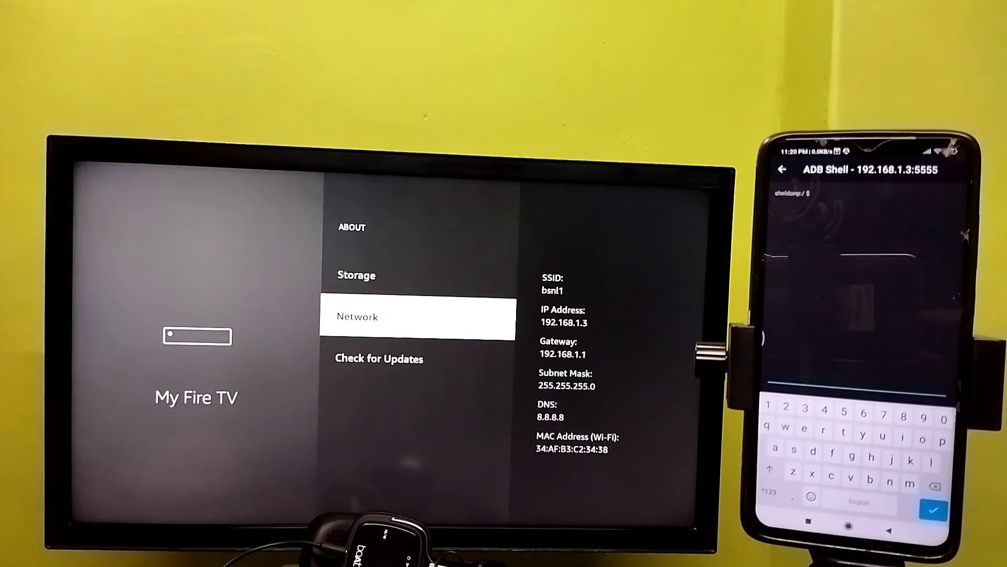
Step: Run 'pm list packages' to print every installed package on the stick
{"action": "type", "text": "pm list packages"}
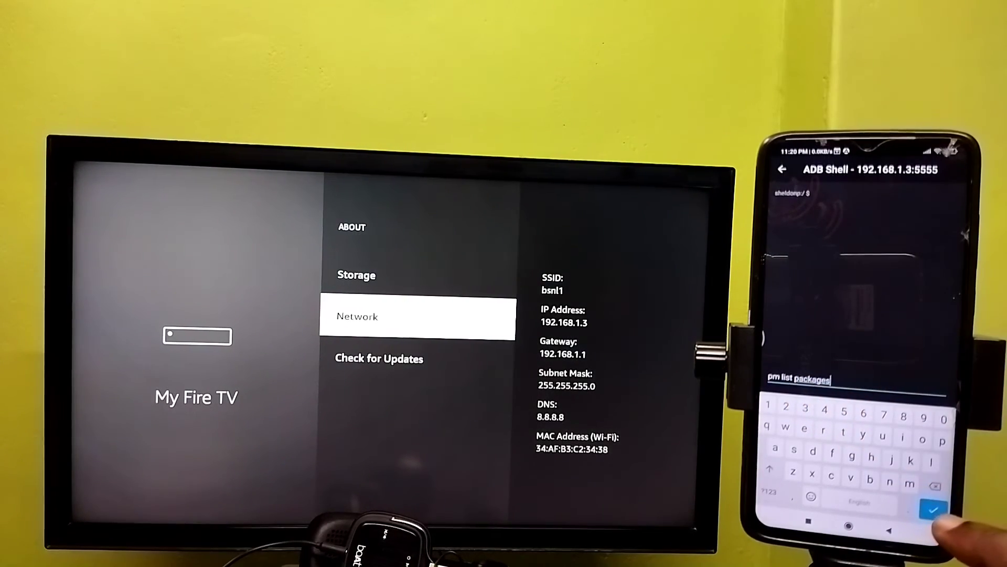
{"action": "left_click", "coordinate": [935, 508]}
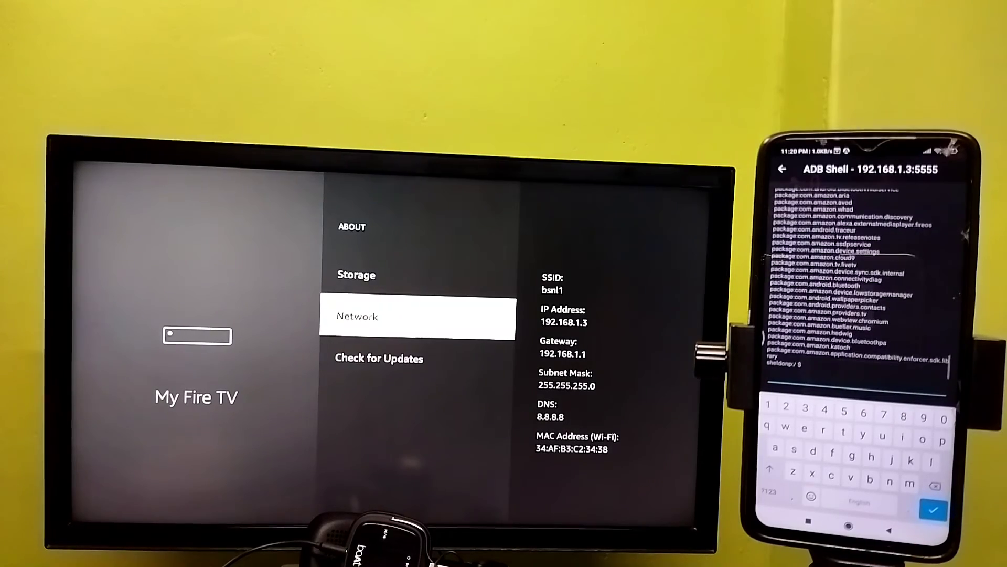